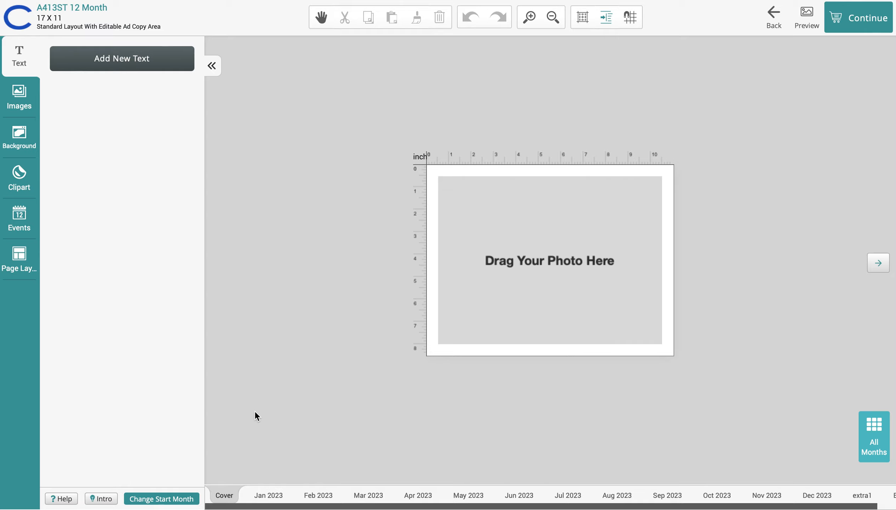
mouse_move(225, 494)
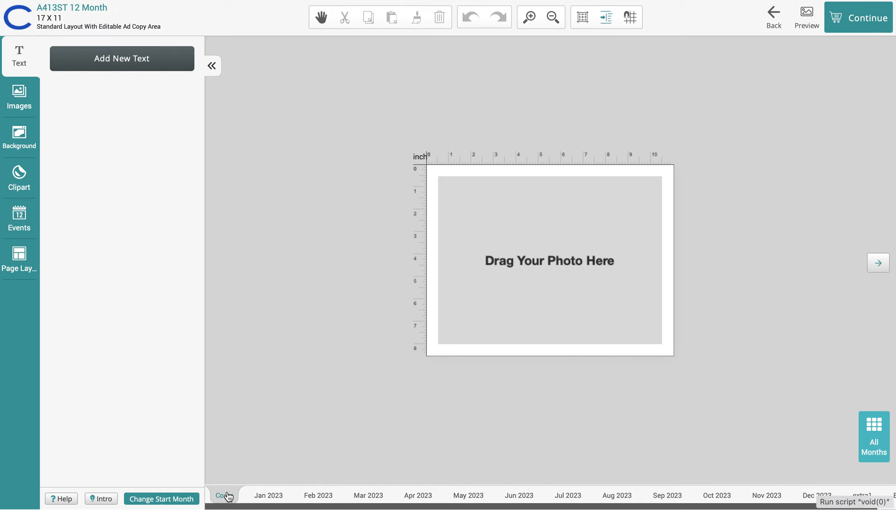
mouse_move(224, 494)
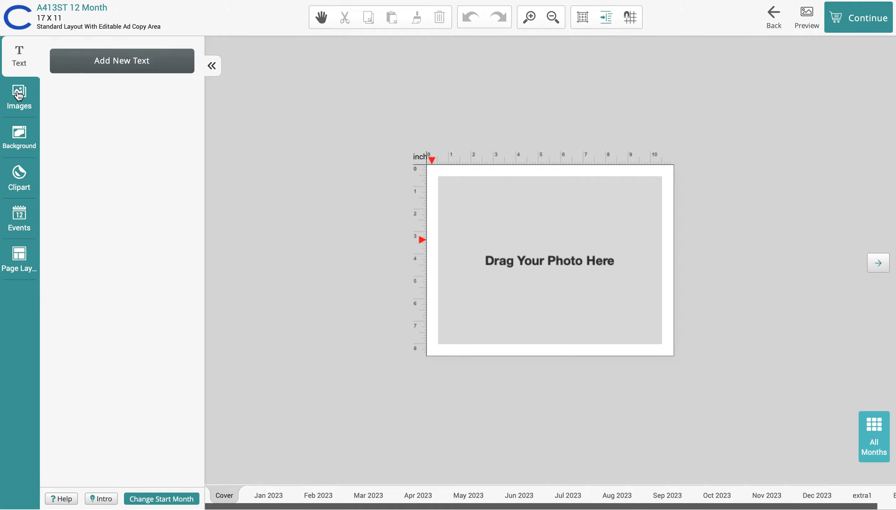
In the image gallery tick the eagle stadium image and start an upload from My Computer.
left_click(19, 97)
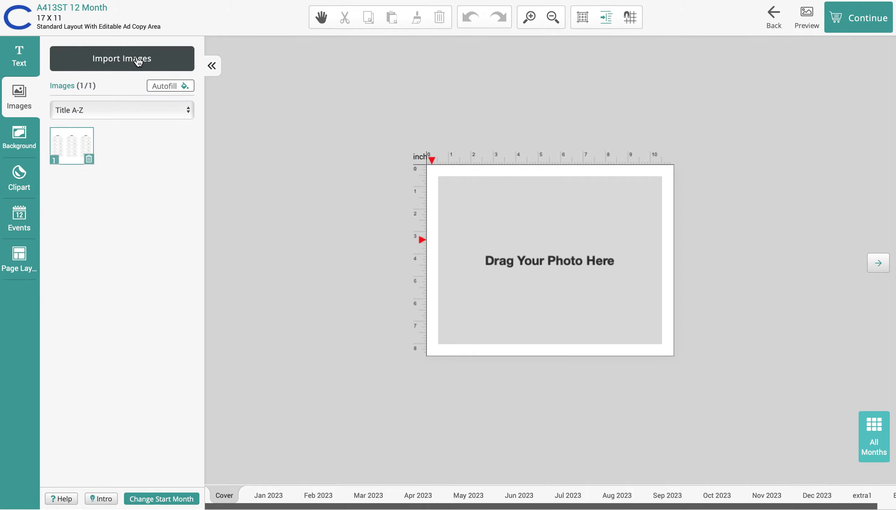
left_click(122, 58)
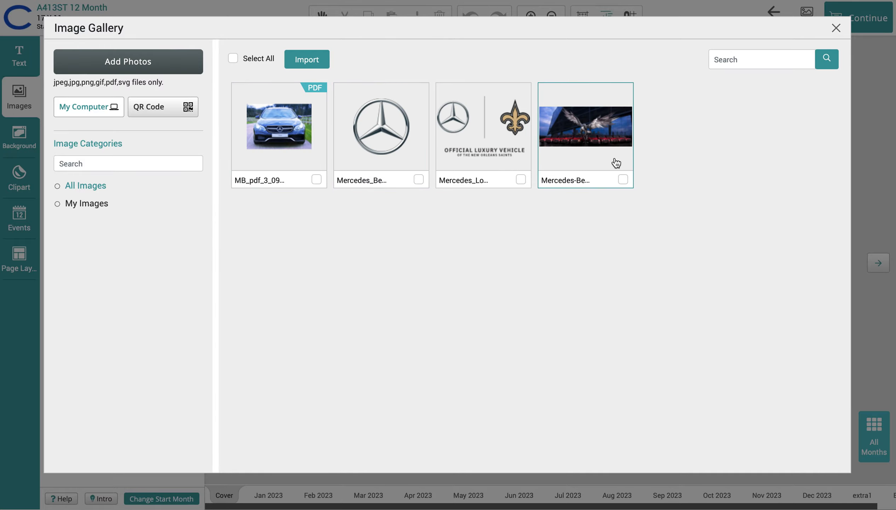
mouse_move(628, 188)
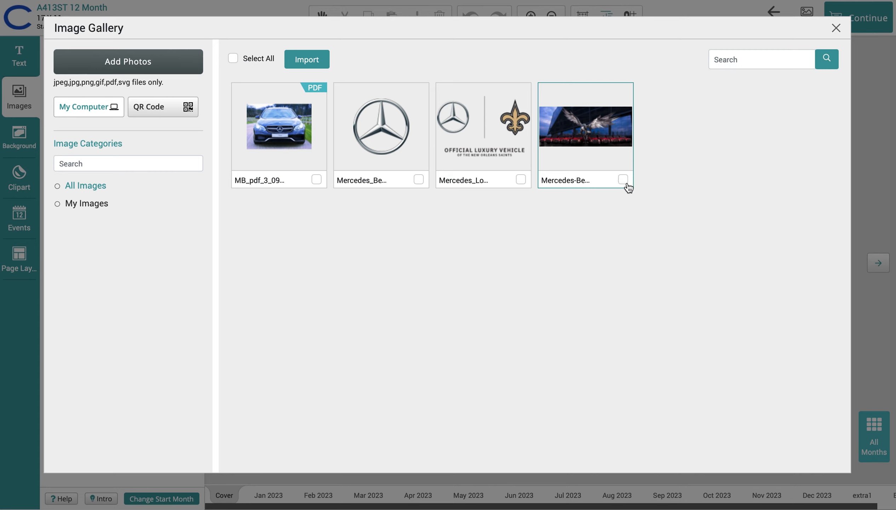
mouse_move(627, 184)
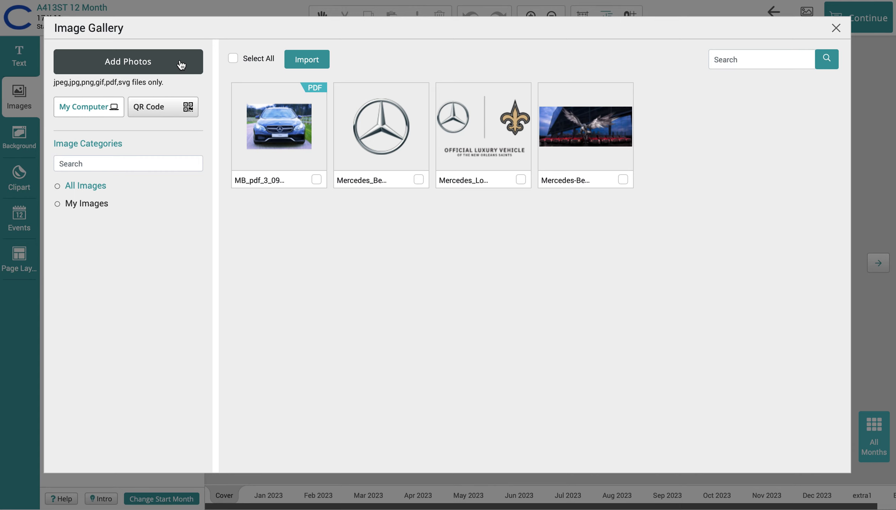
mouse_move(124, 123)
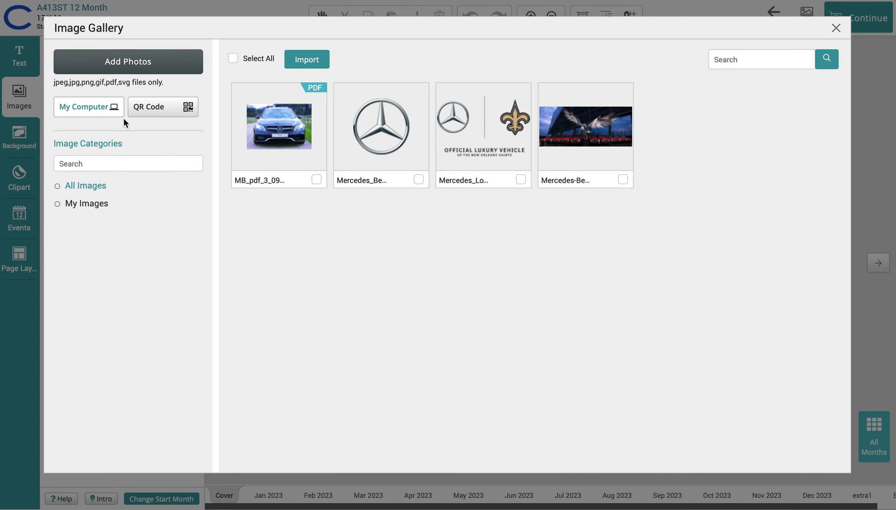
mouse_move(221, 135)
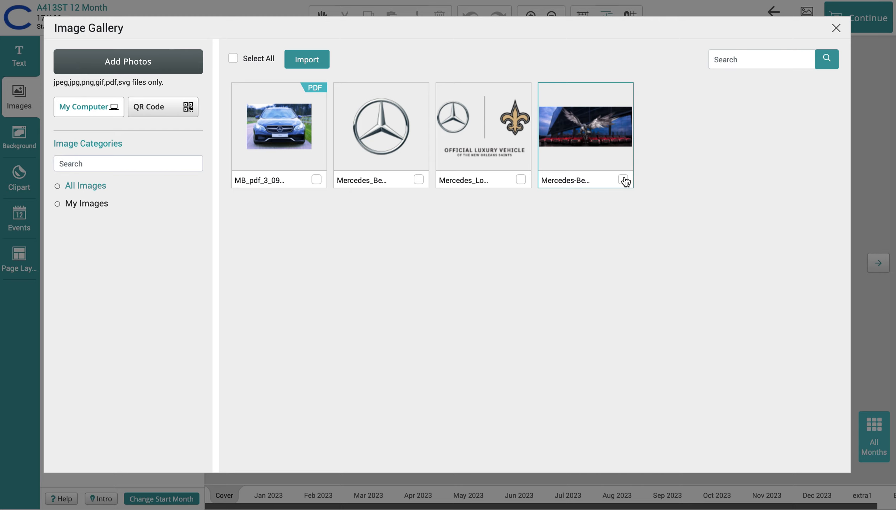
left_click(624, 179)
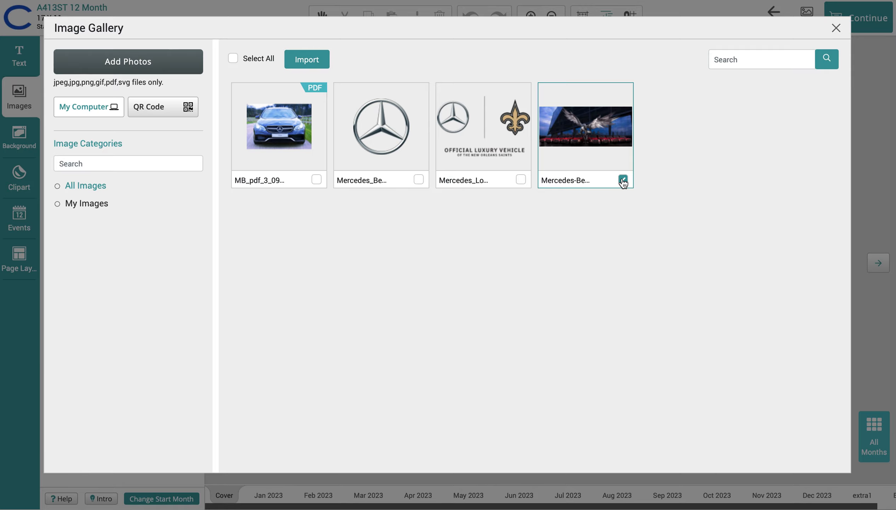
left_click(622, 179)
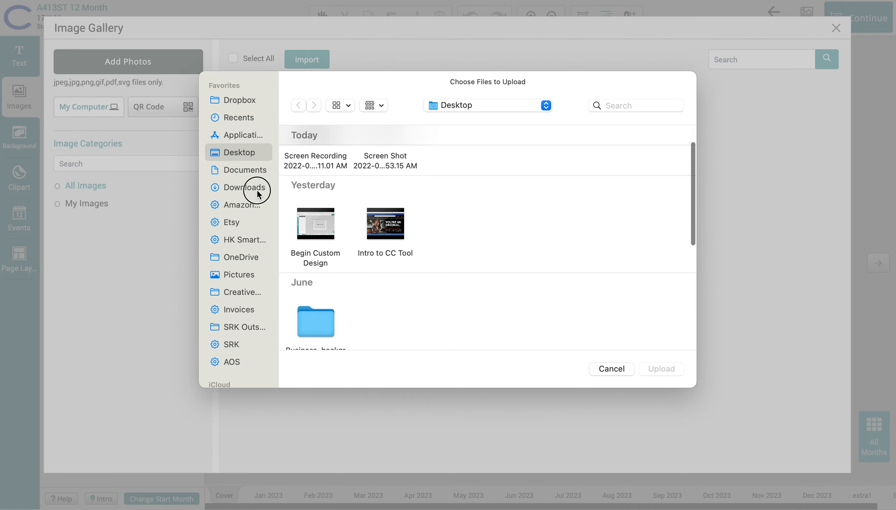
Upload the MB_pdf.3 car file from the Downloads Mercedes Benz folder into the gallery.
left_click(244, 187)
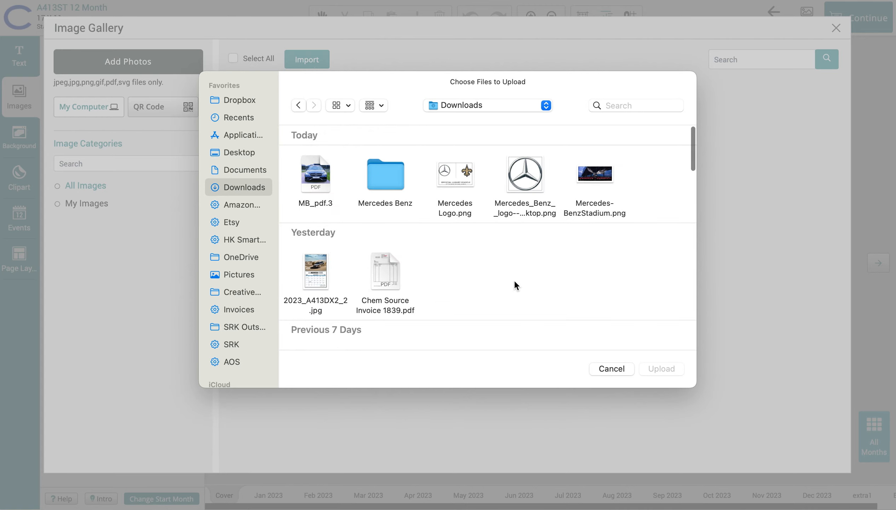
left_click(385, 174)
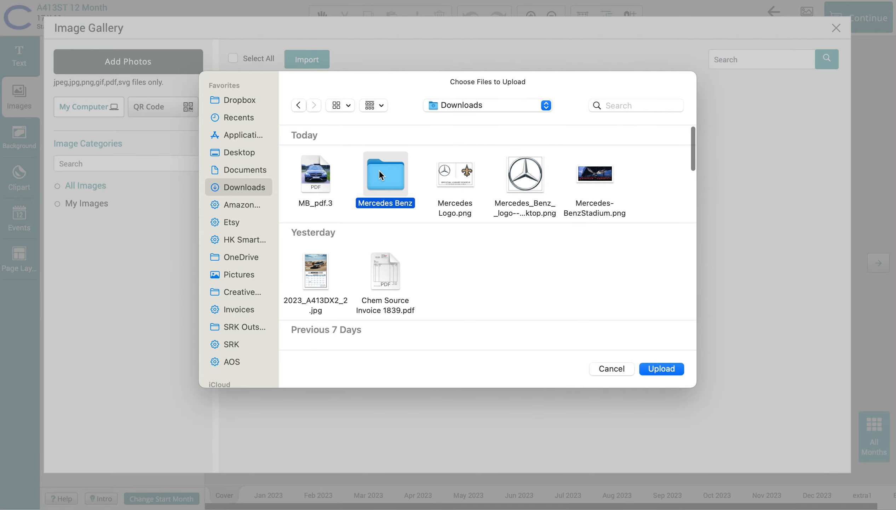
left_click(316, 174)
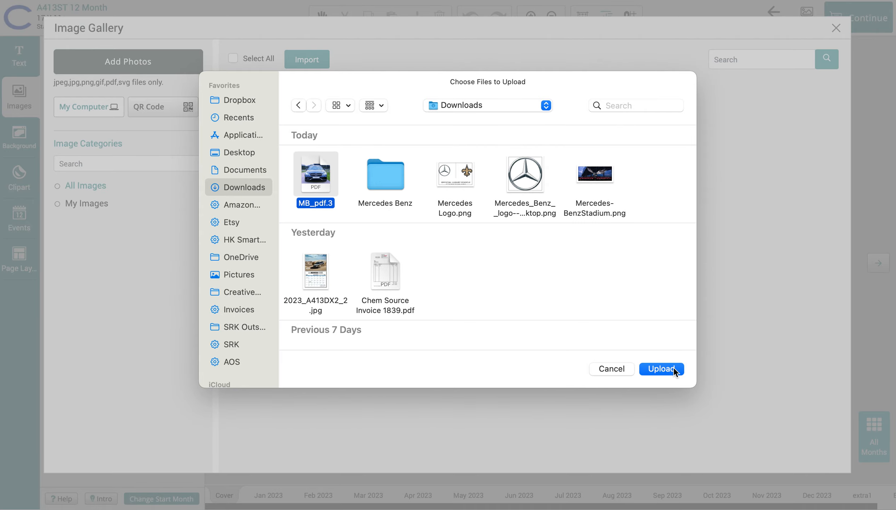
left_click(661, 368)
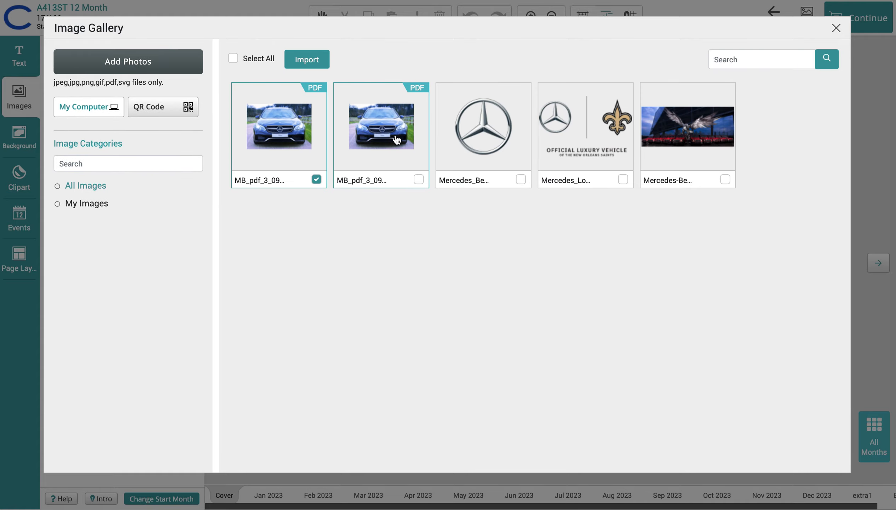
mouse_move(304, 138)
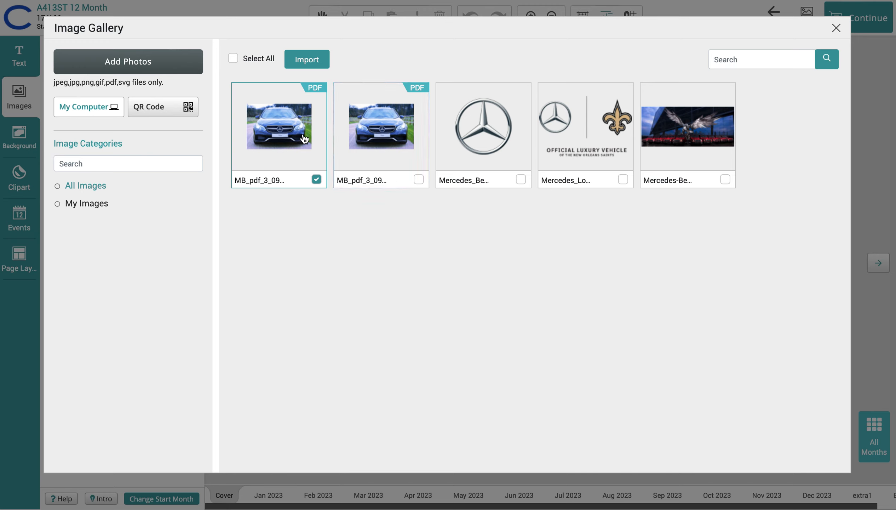
mouse_move(67, 94)
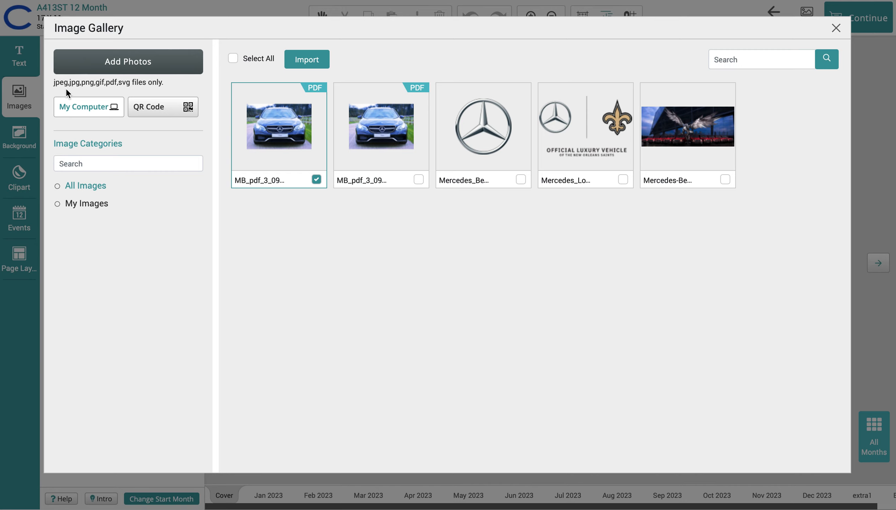
mouse_move(157, 89)
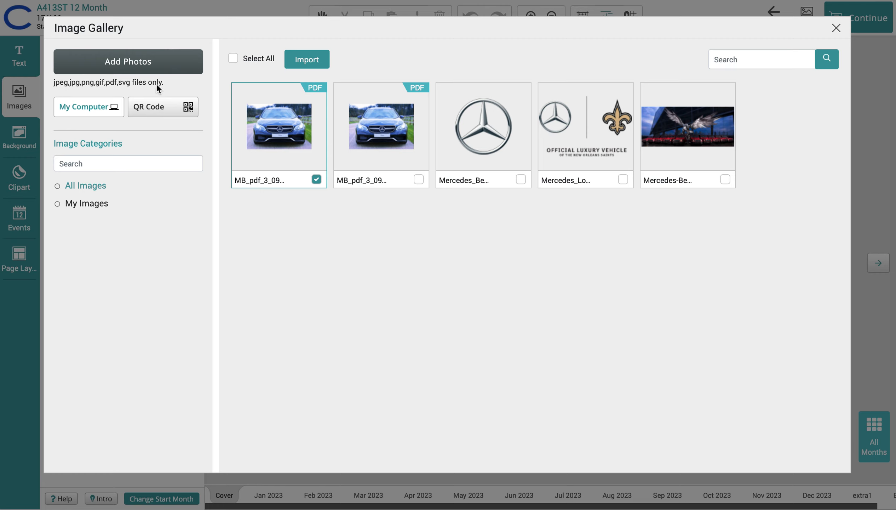
mouse_move(159, 91)
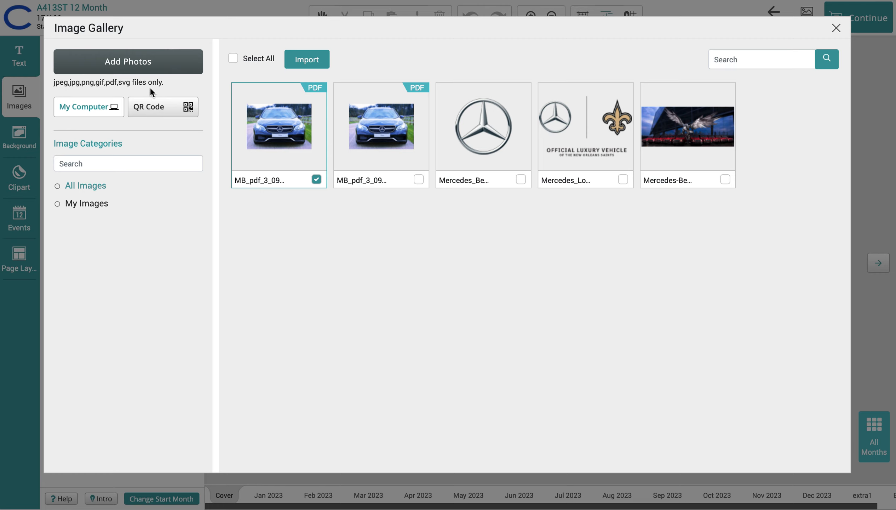
mouse_move(389, 122)
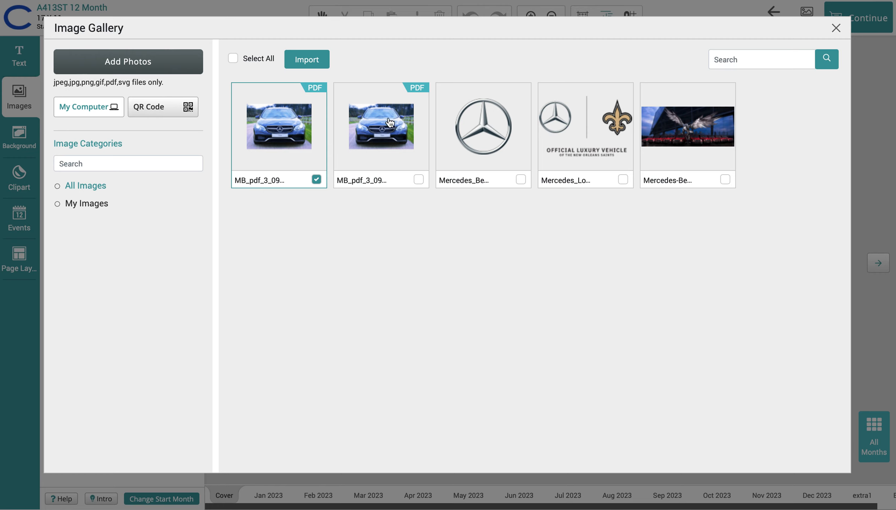
mouse_move(756, 174)
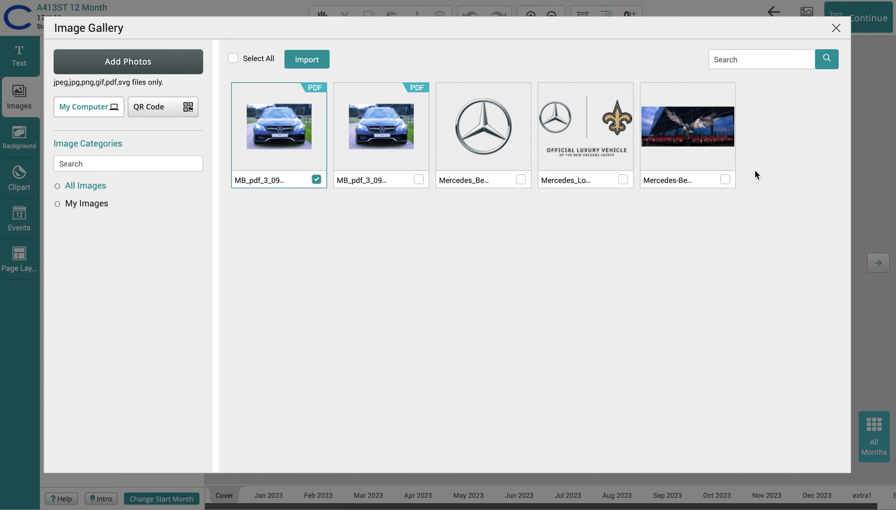
Import the ticked car PDF and eagle stadium image into the project's Images panel.
left_click(725, 179)
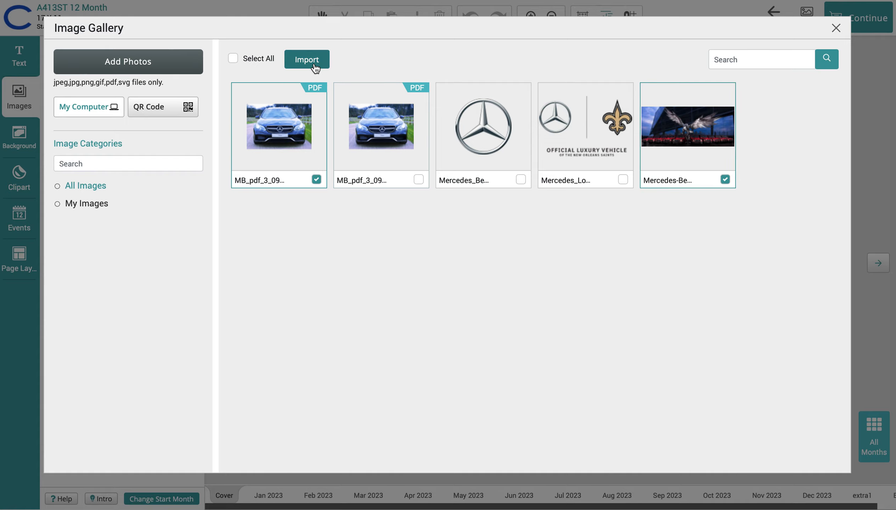
left_click(307, 58)
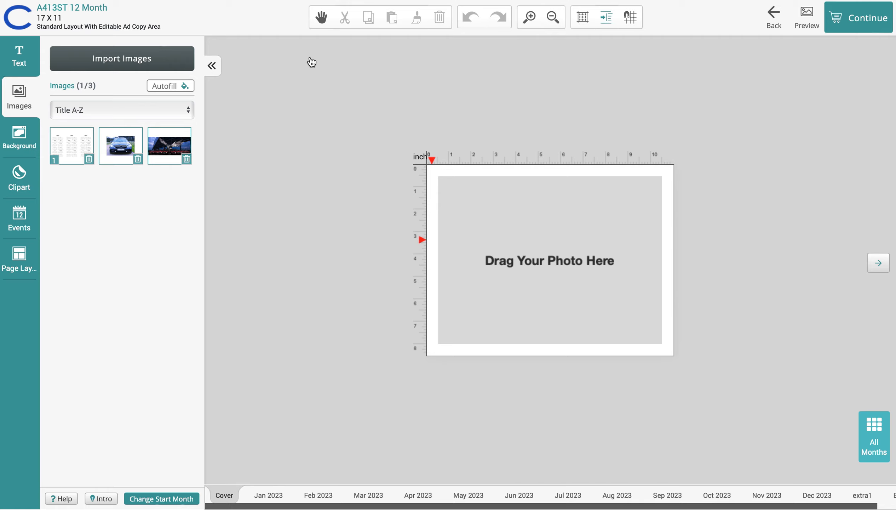
mouse_move(141, 260)
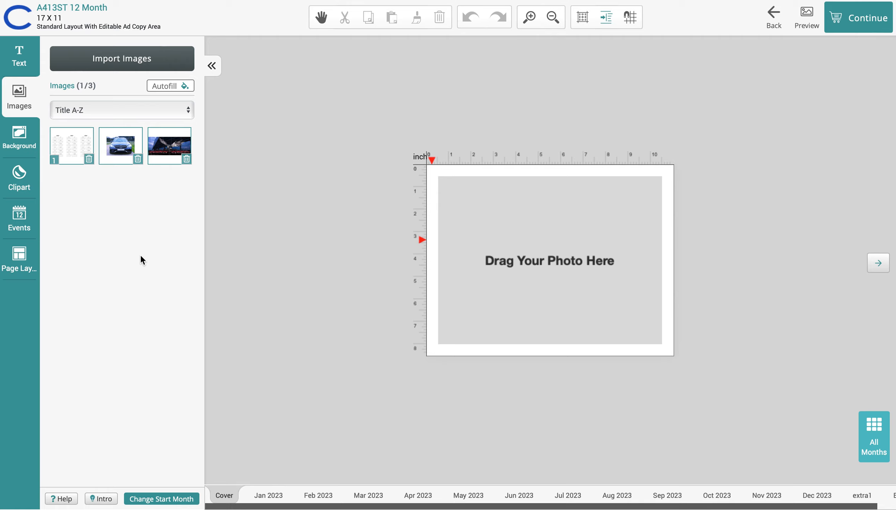
mouse_move(336, 189)
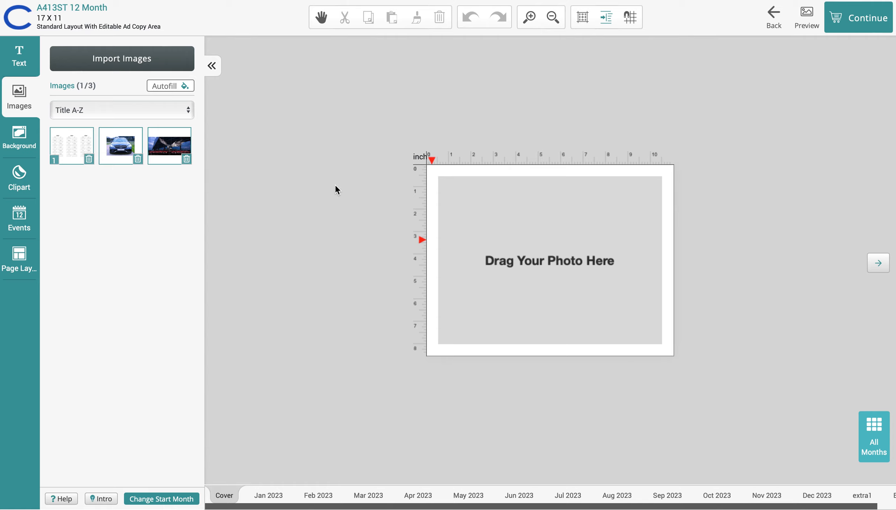
mouse_move(207, 277)
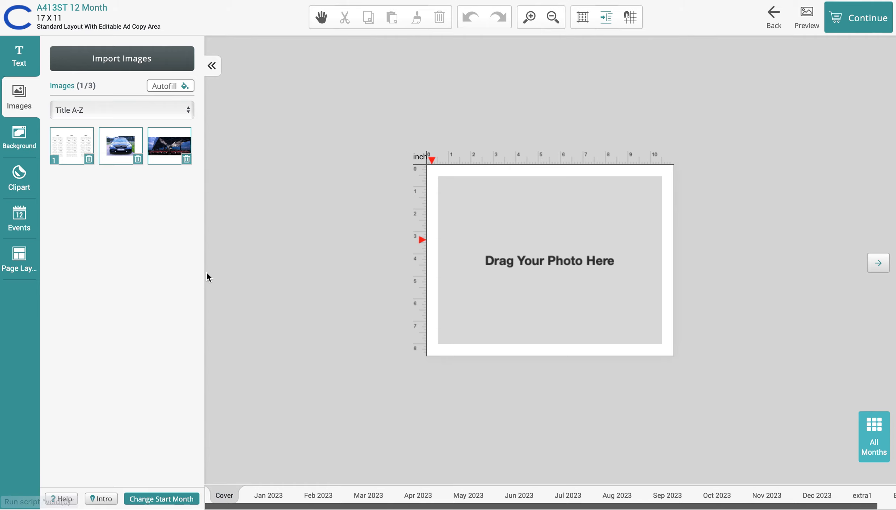
mouse_move(165, 154)
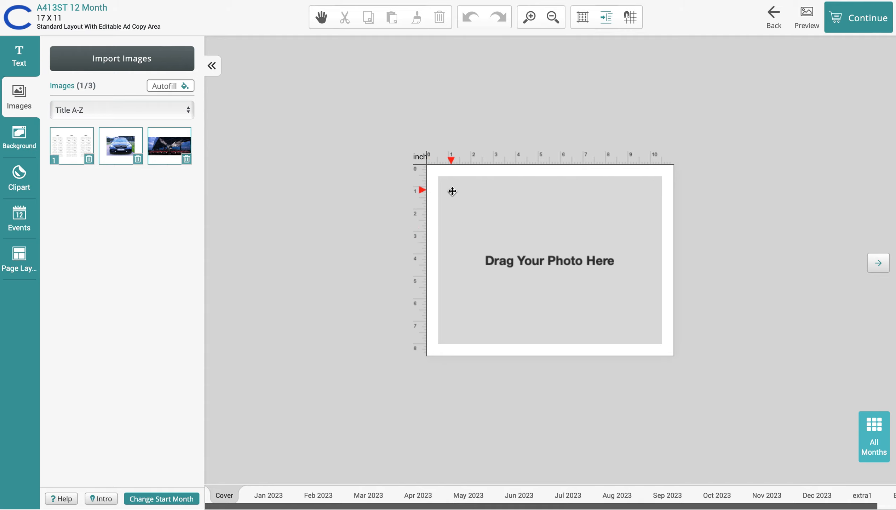
mouse_move(664, 333)
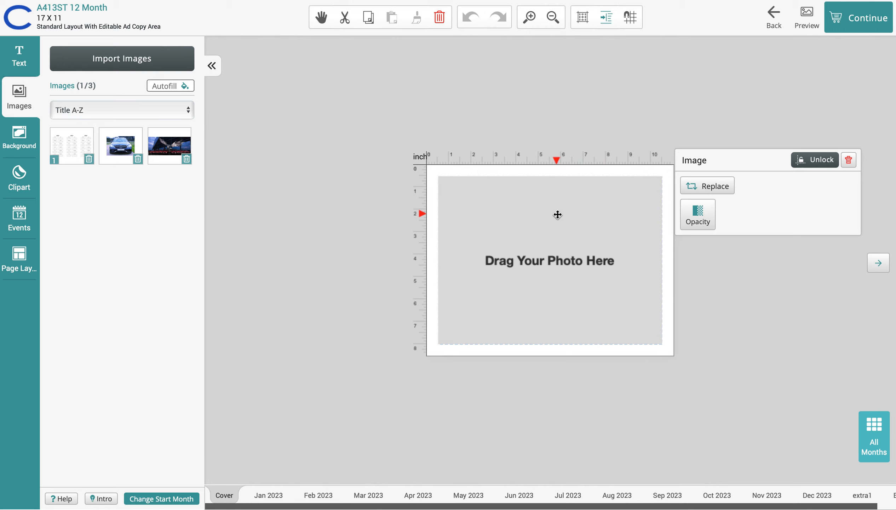
mouse_move(848, 160)
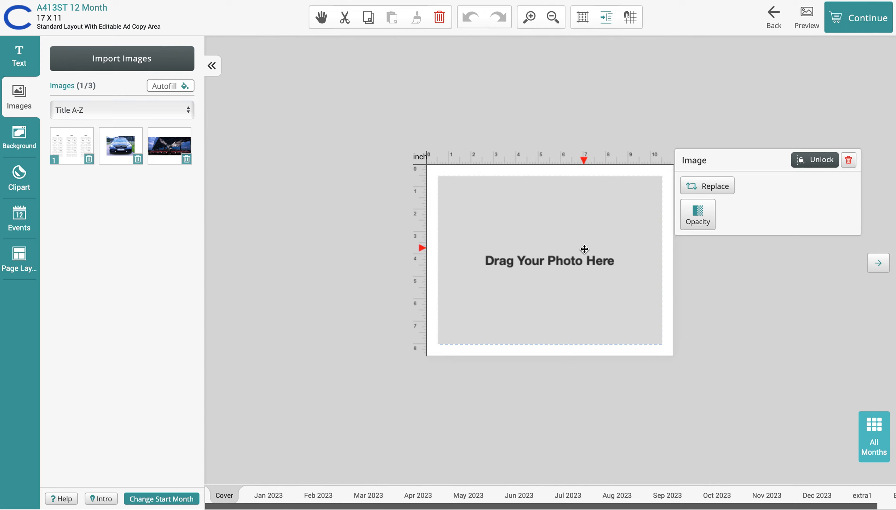
mouse_move(574, 244)
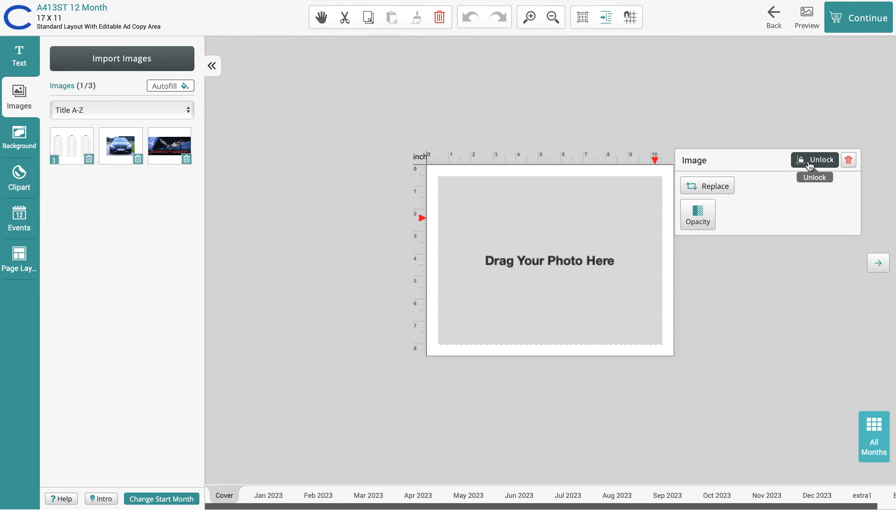
mouse_move(849, 160)
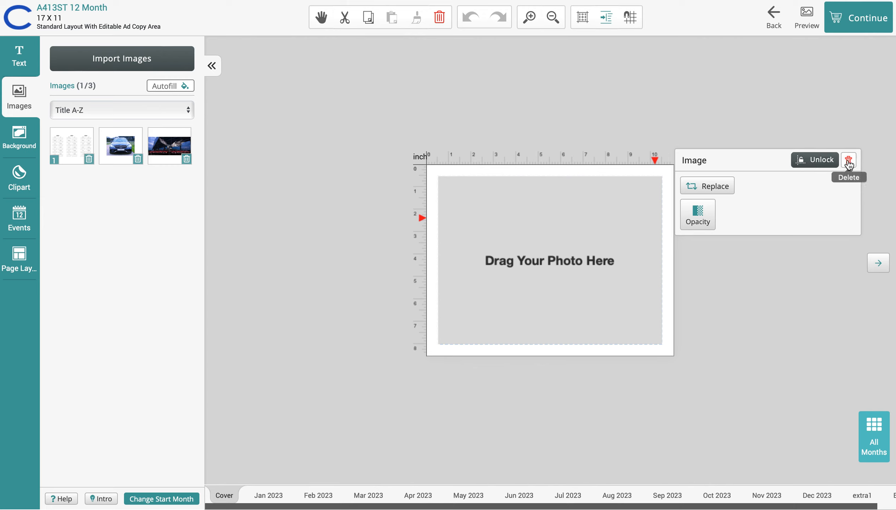
mouse_move(441, 17)
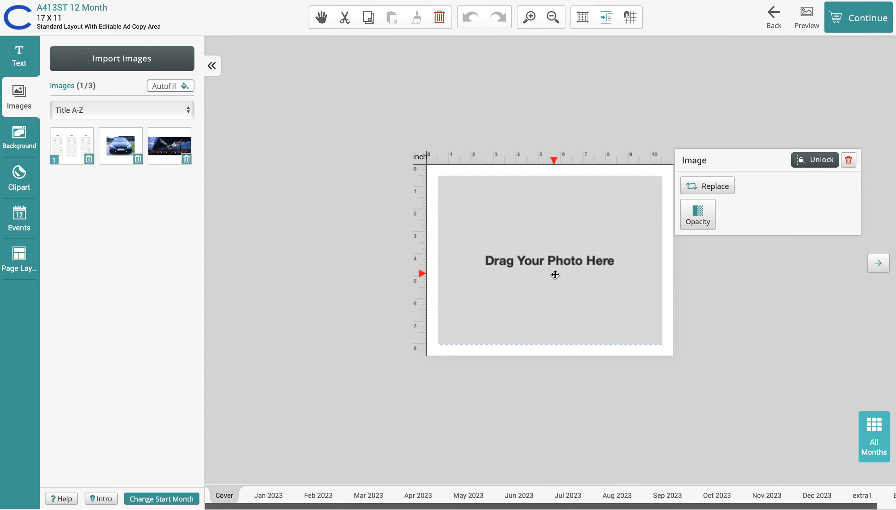
mouse_move(441, 287)
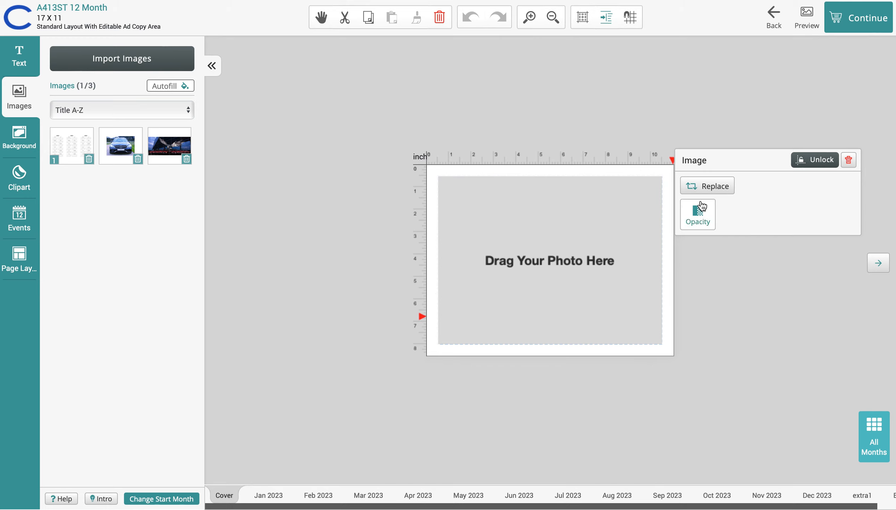
mouse_move(704, 121)
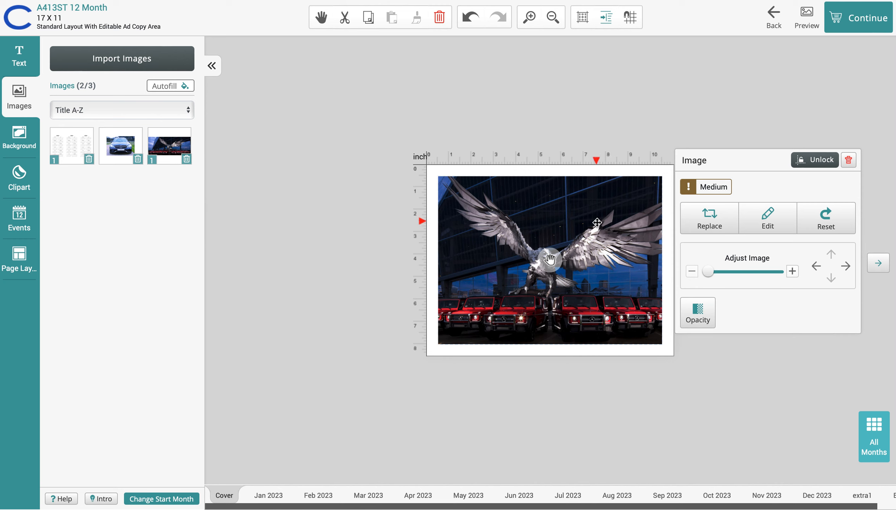
Delete the eagle photo and then its empty photo frame from the cover page.
left_click(848, 159)
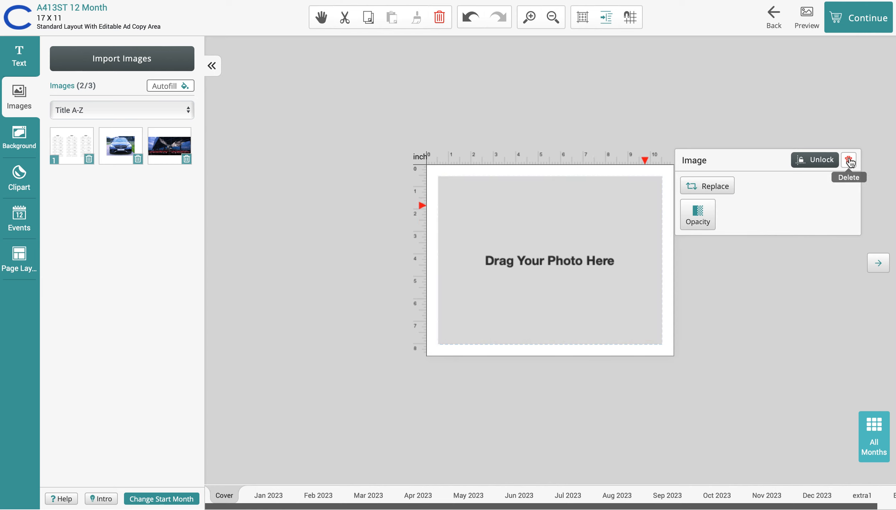
left_click(848, 159)
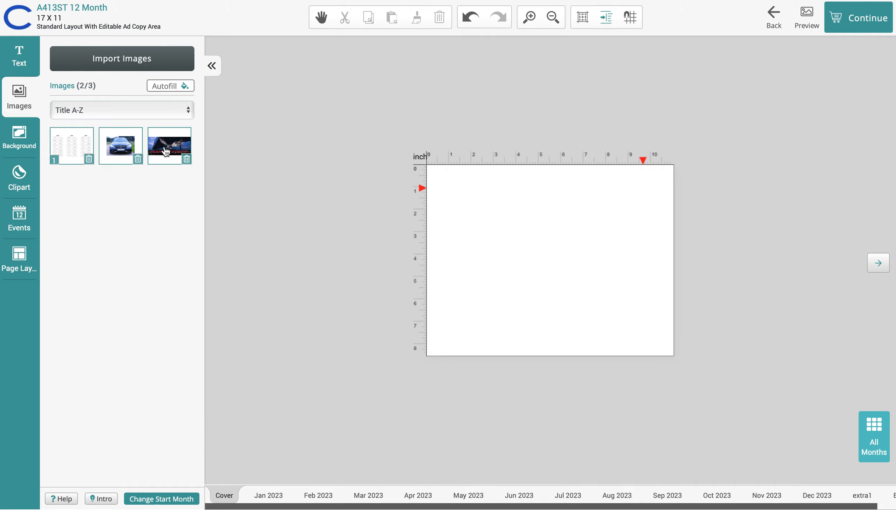
Discard the small eagle copy and drop the eagle photo onto the cover as a wide banner.
left_click(168, 146)
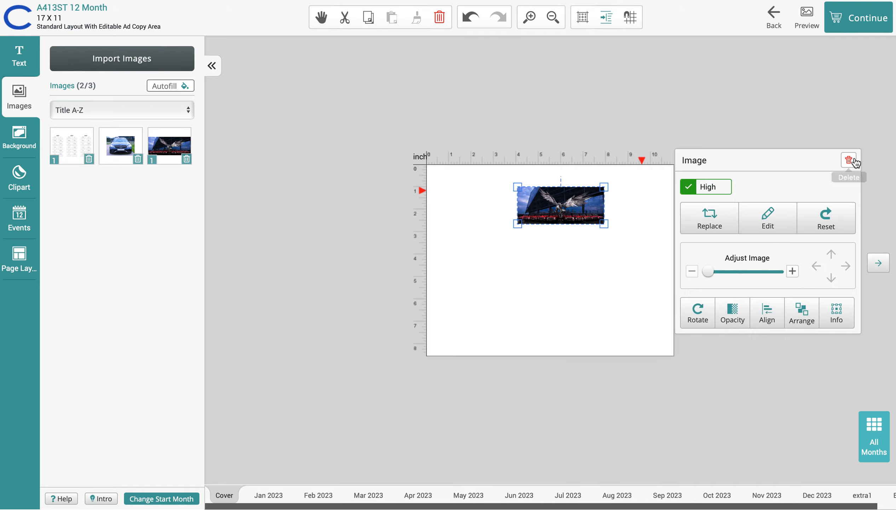
left_click(849, 160)
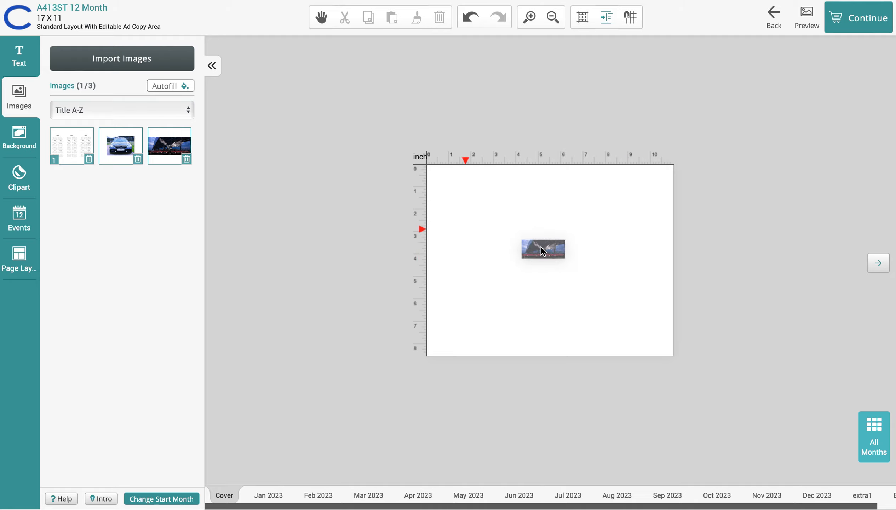
left_click(542, 248)
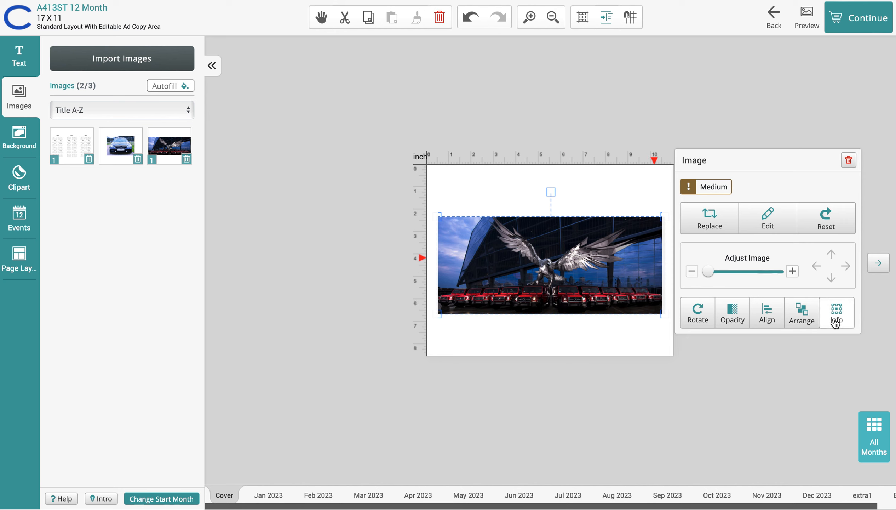
Adjust the eagle photo's W/H pixel size in Info, unlocking proportions, to fill the photo area.
left_click(835, 313)
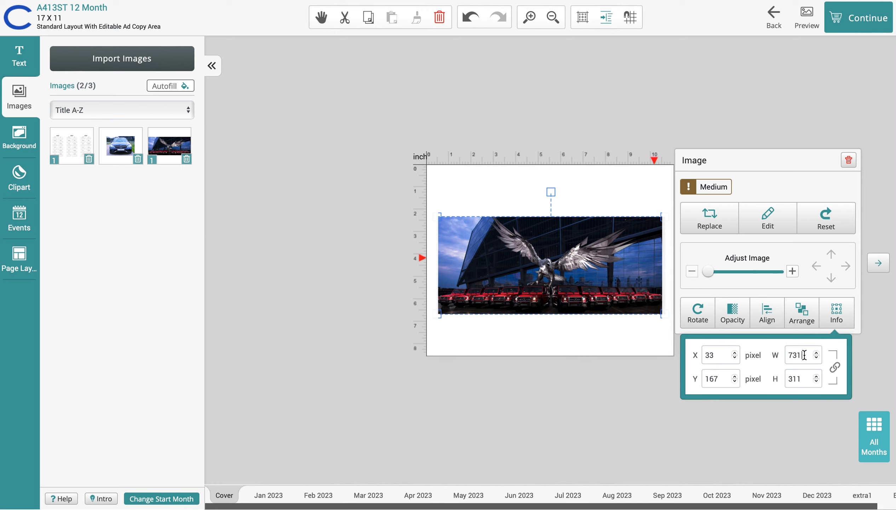
left_click(816, 351)
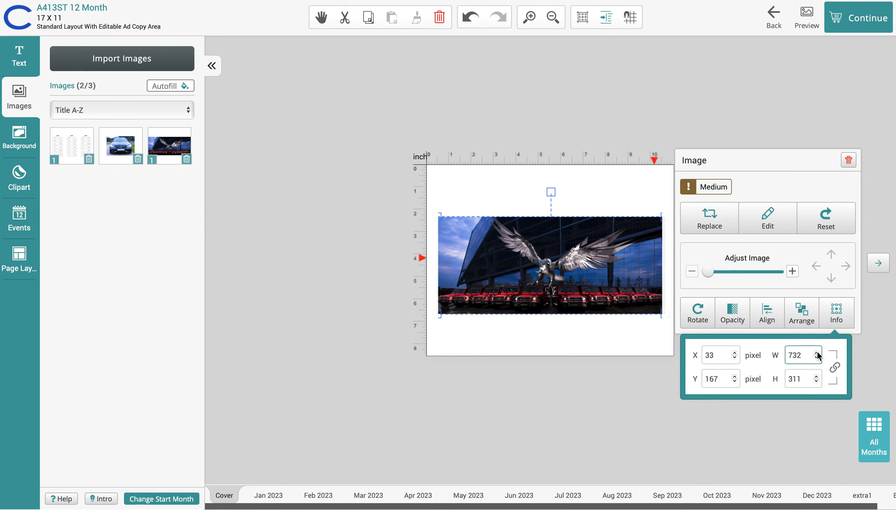
left_click(798, 378)
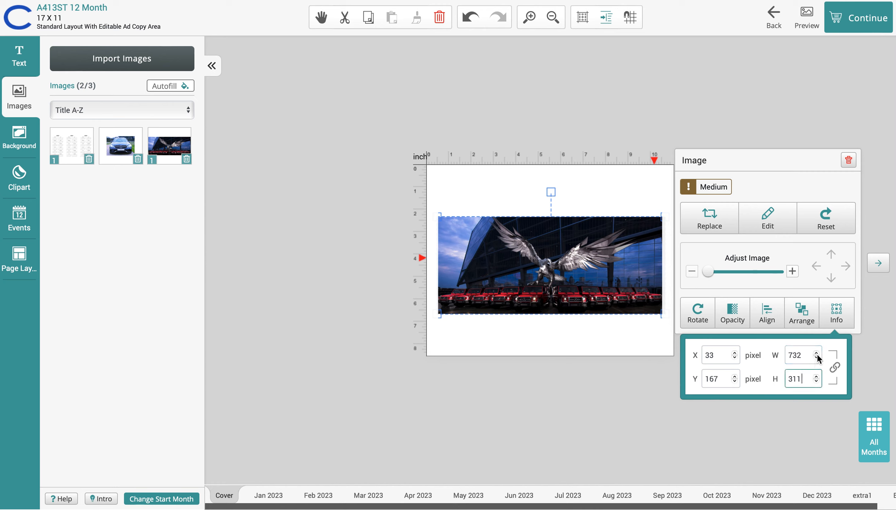
left_click(816, 351)
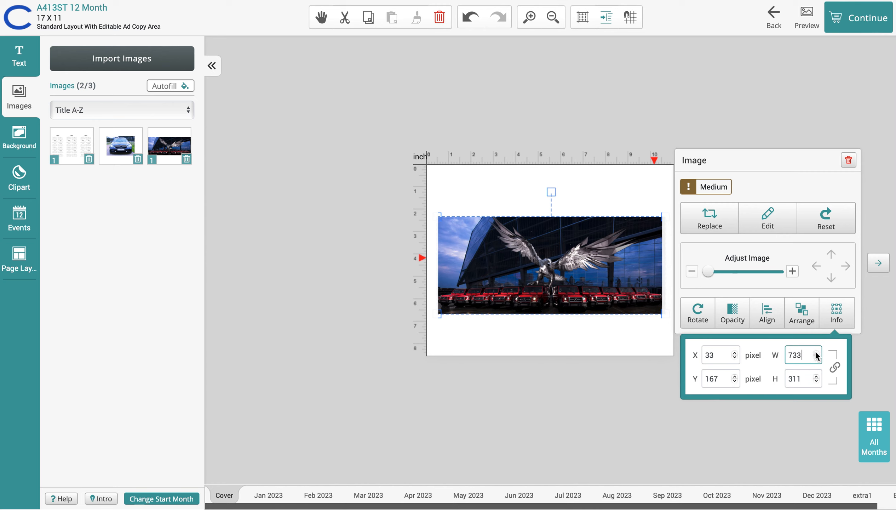
mouse_move(850, 378)
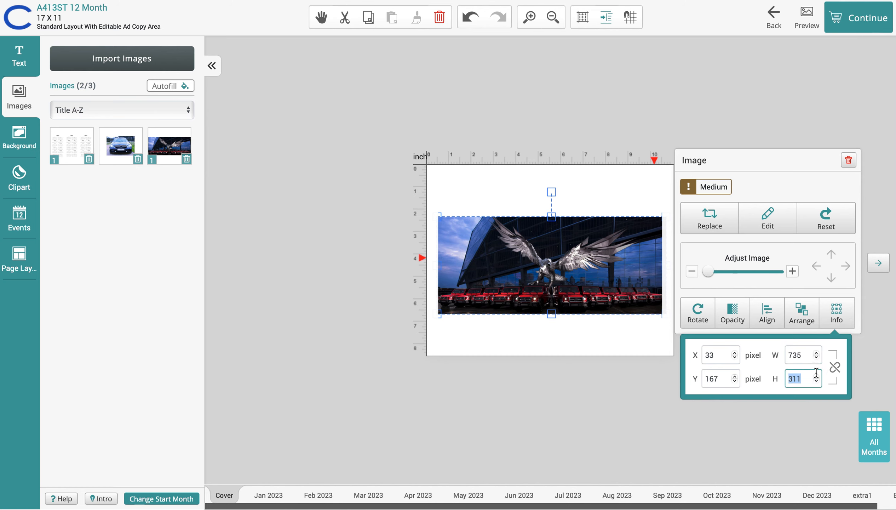
left_click(645, 320)
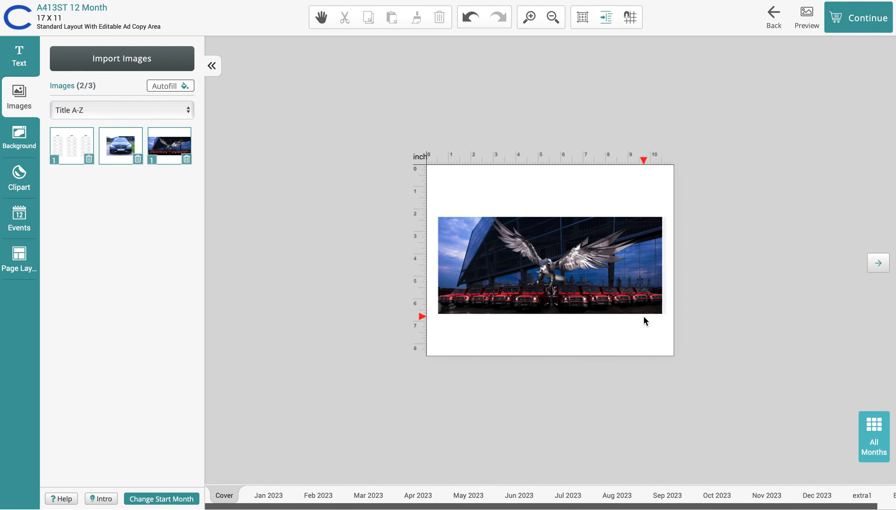
left_click(549, 264)
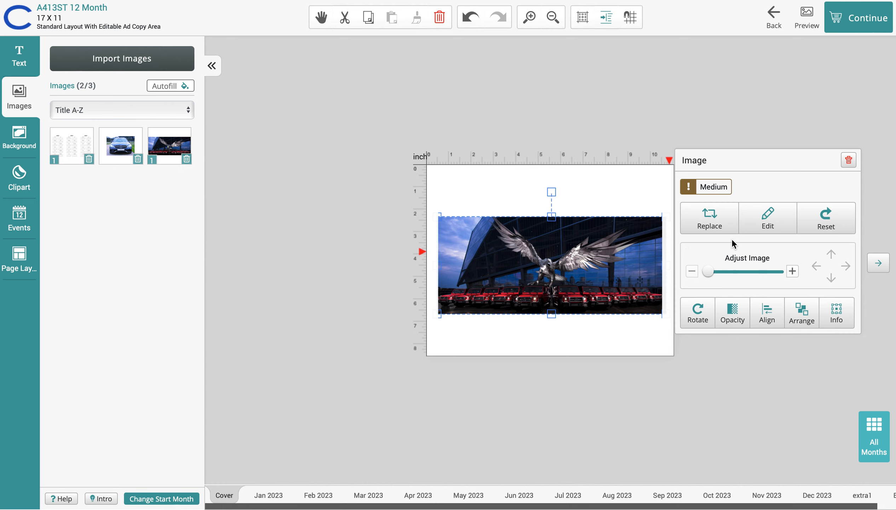
mouse_move(767, 218)
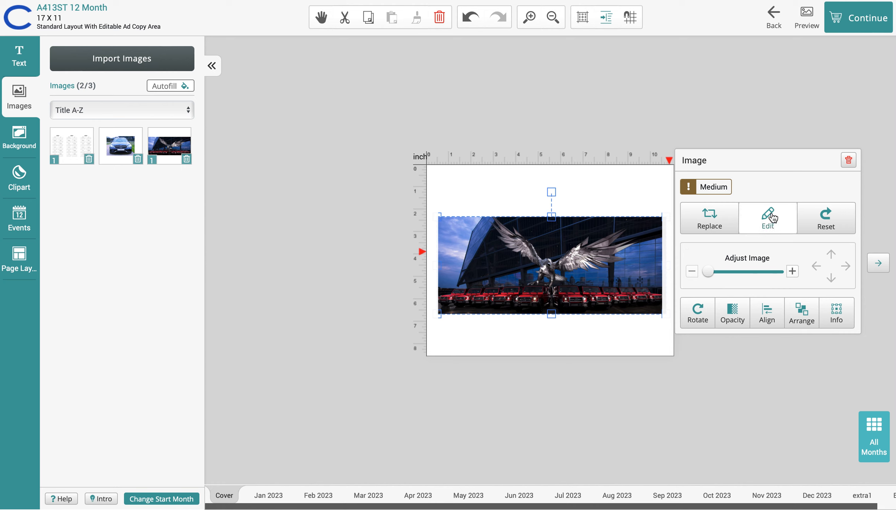
mouse_move(837, 312)
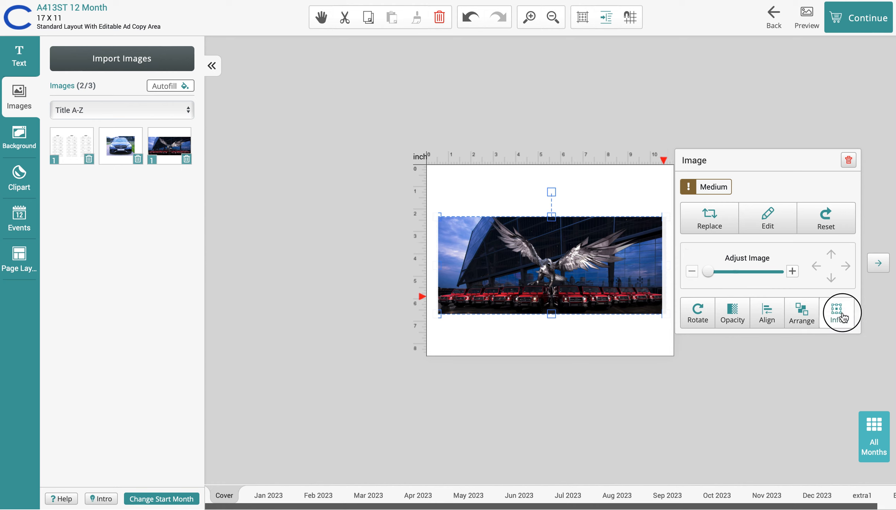
left_click(837, 313)
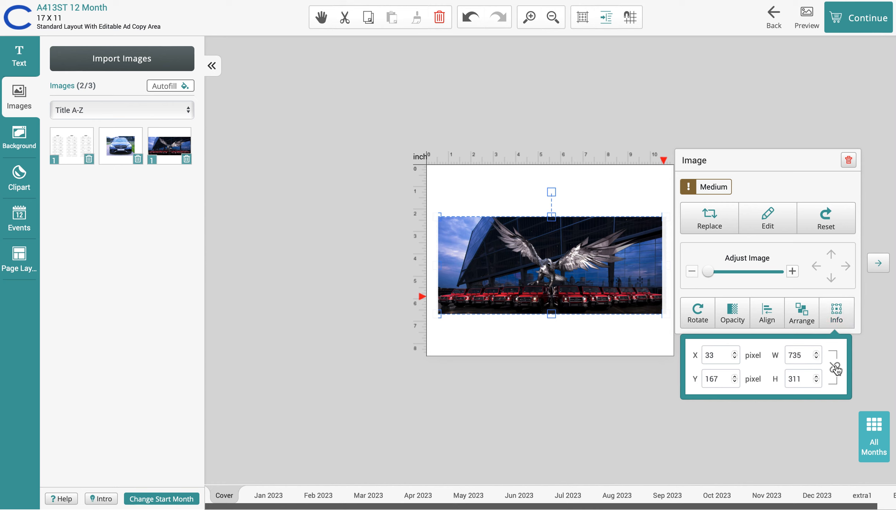
left_click(833, 369)
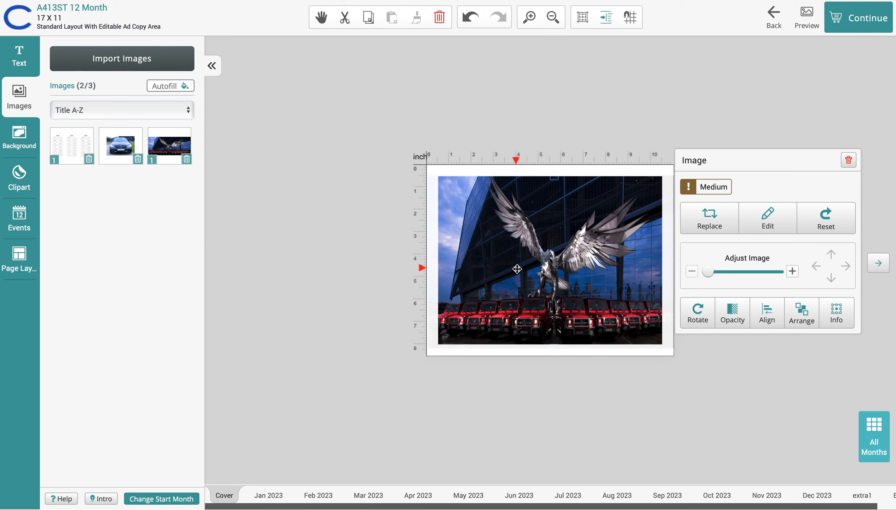
mouse_move(710, 223)
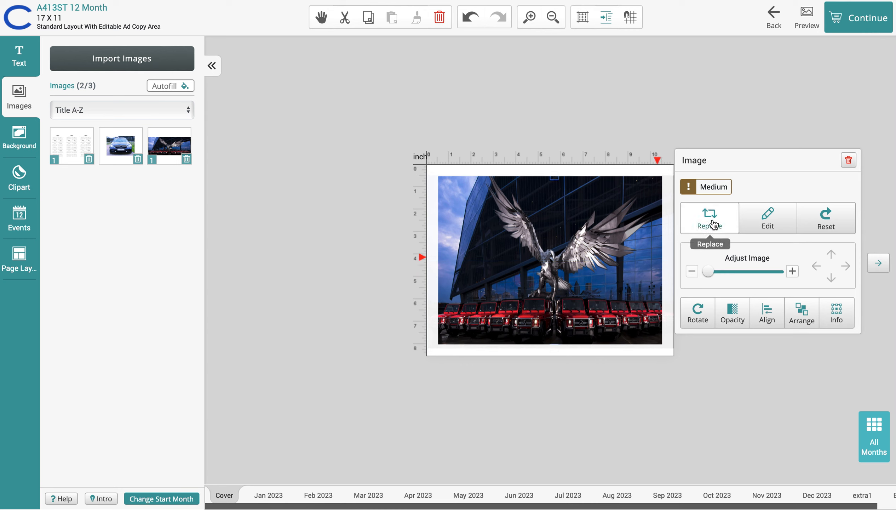
Align the eagle photo Center and Middle so it sits centered on the cover.
left_click(767, 313)
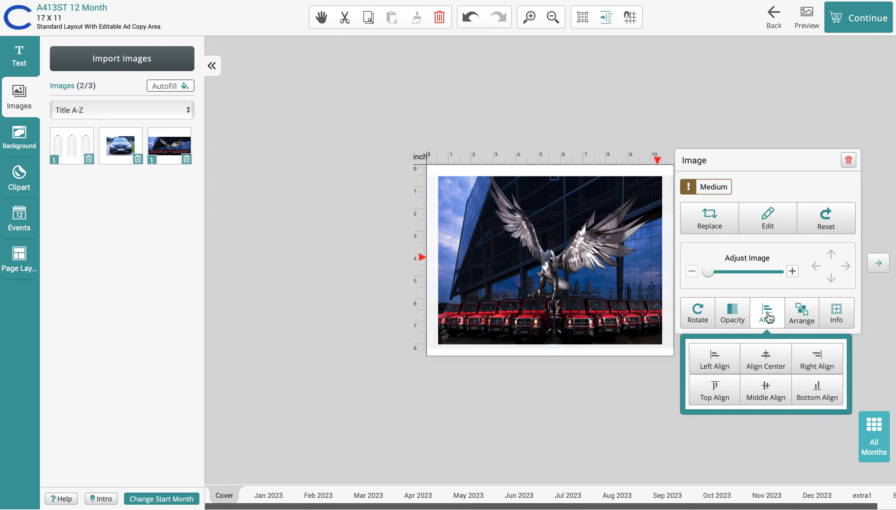
left_click(766, 358)
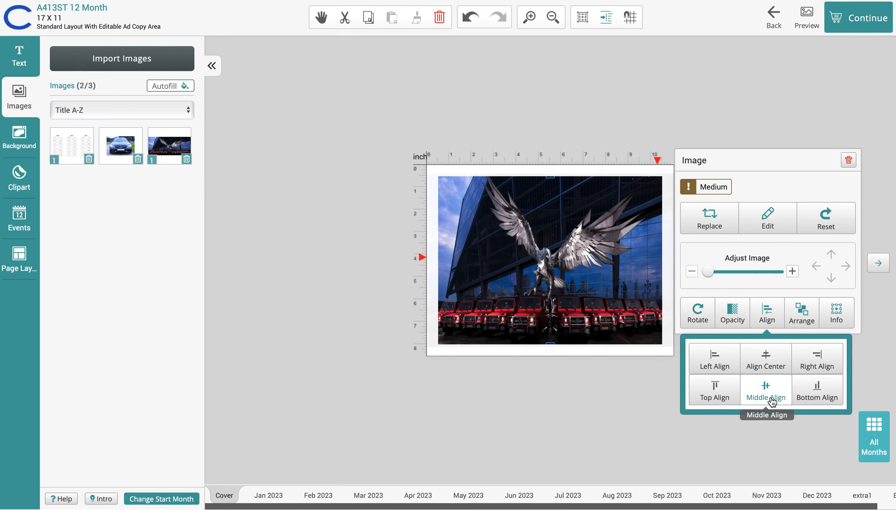
left_click(766, 390)
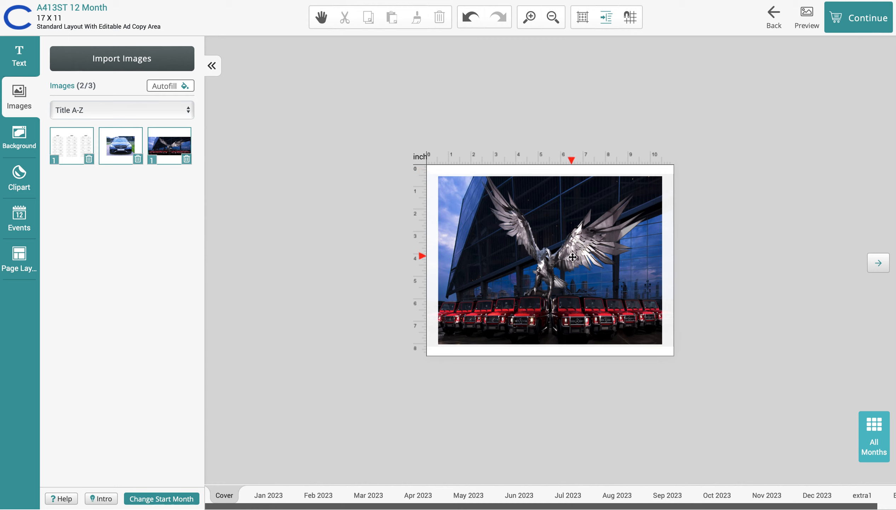
Re-apply Align Center and Middle Align to the shifted eagle photo, then switch to the Text panel.
left_click(549, 257)
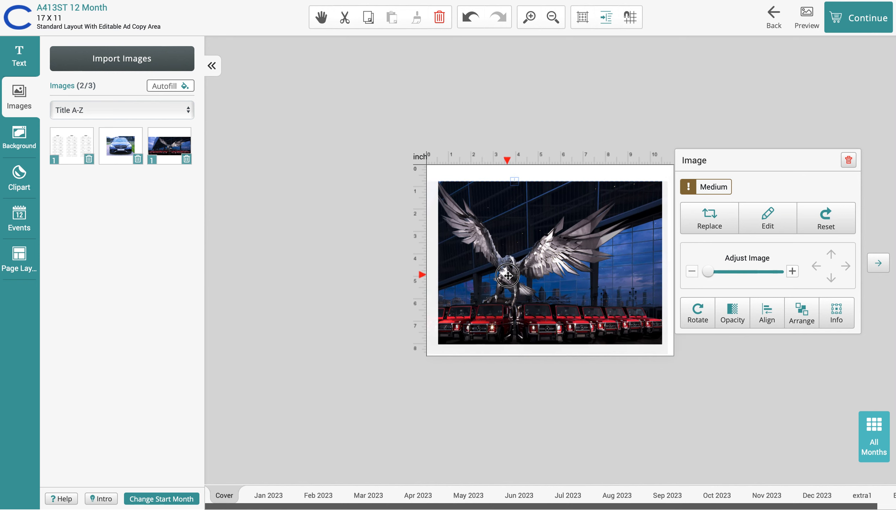
left_click(767, 313)
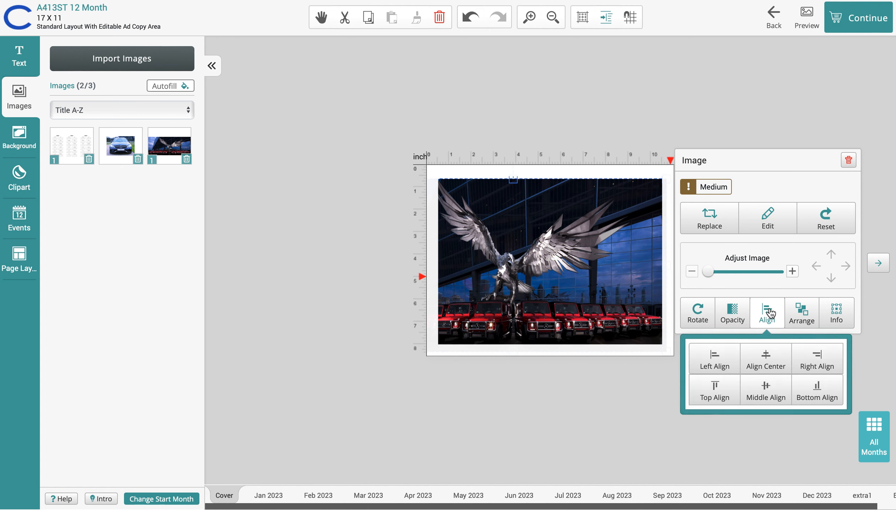
left_click(766, 390)
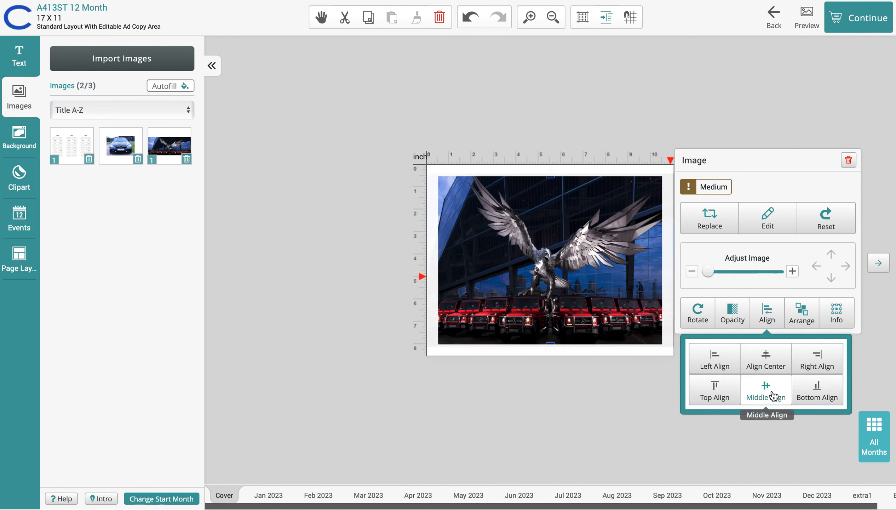
left_click(727, 125)
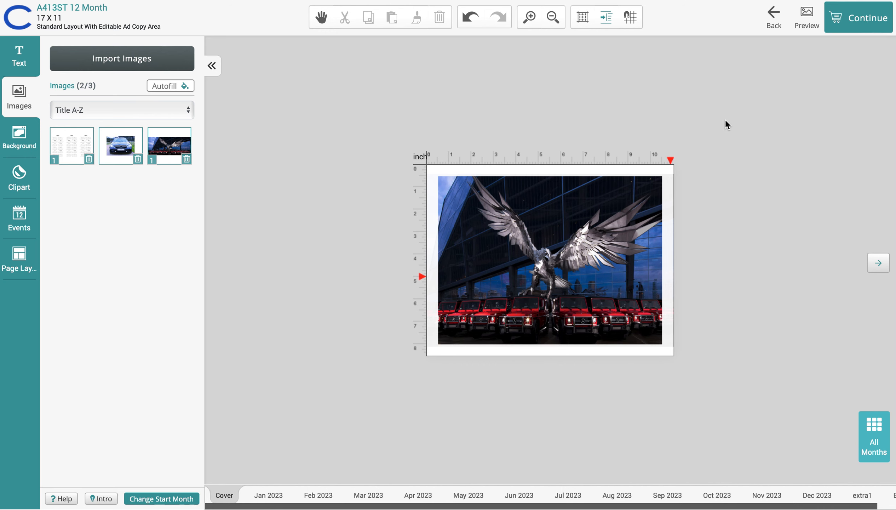
left_click(20, 58)
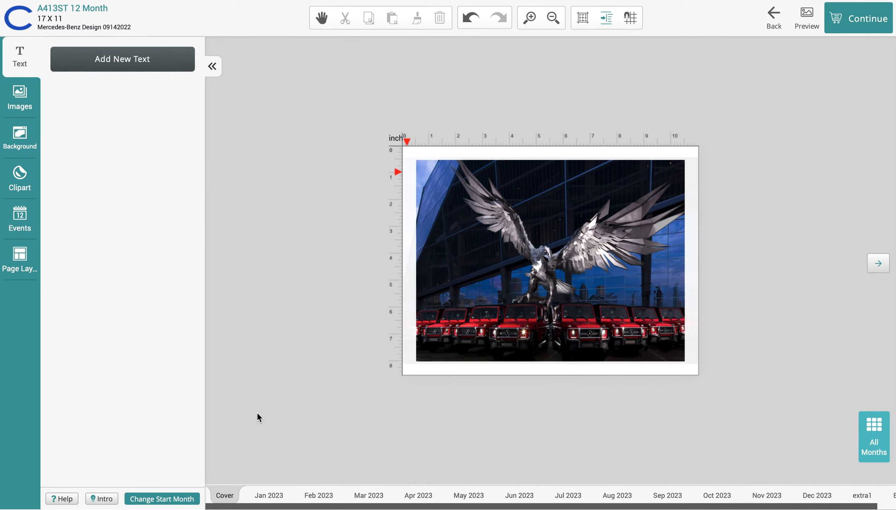